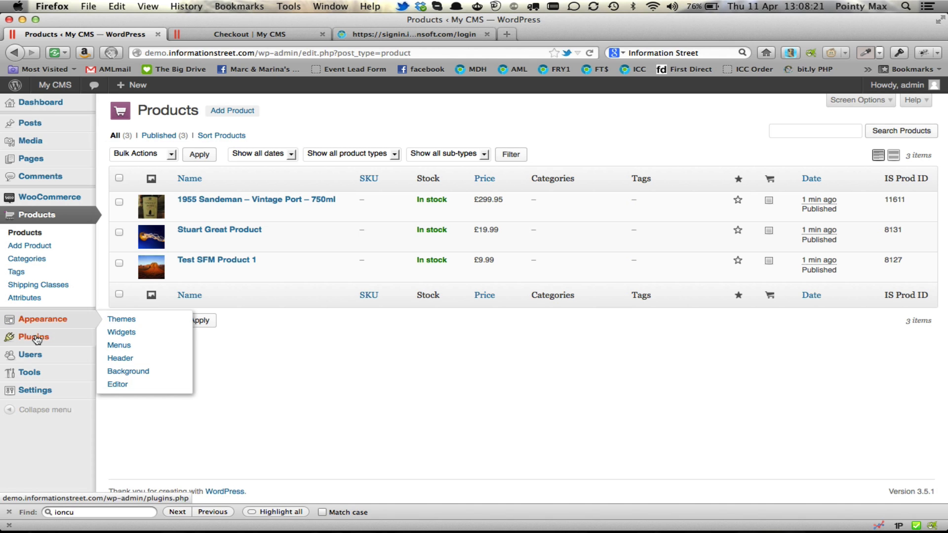
mouse_move(33, 337)
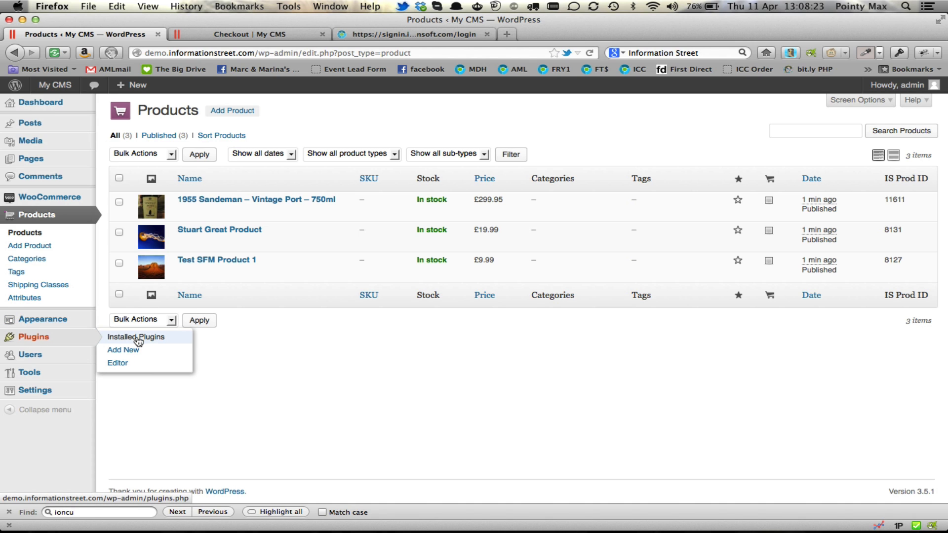
Show the installed plugins list from the admin sidebar's Plugins menu
click(135, 337)
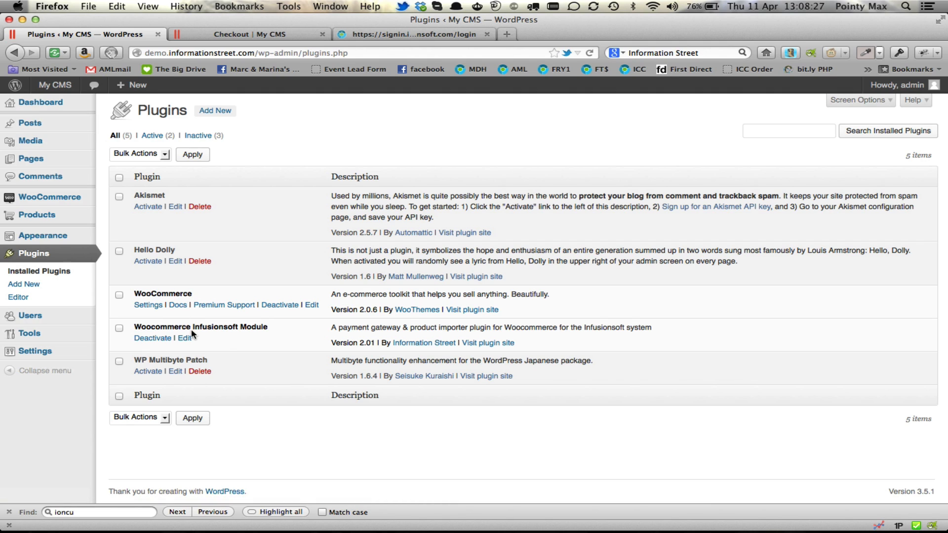
mouse_move(140, 336)
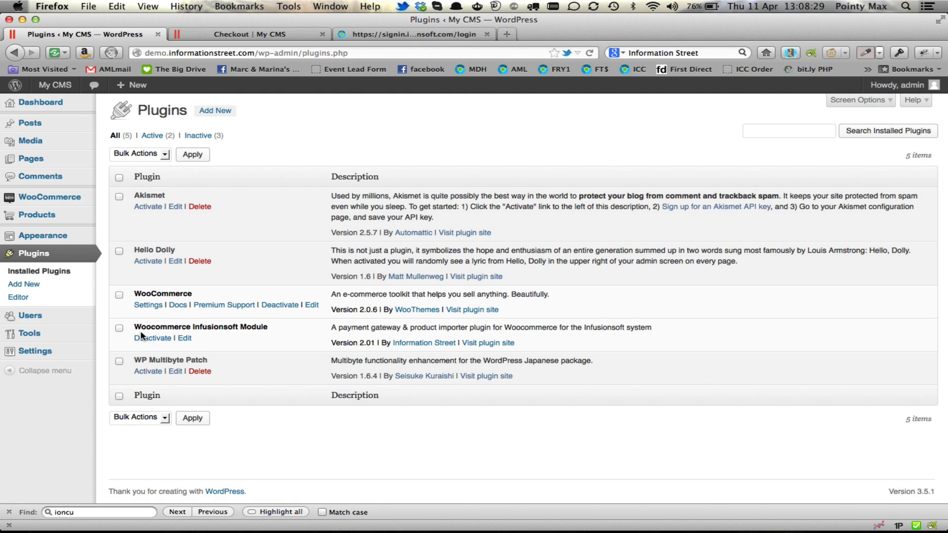
mouse_move(236, 332)
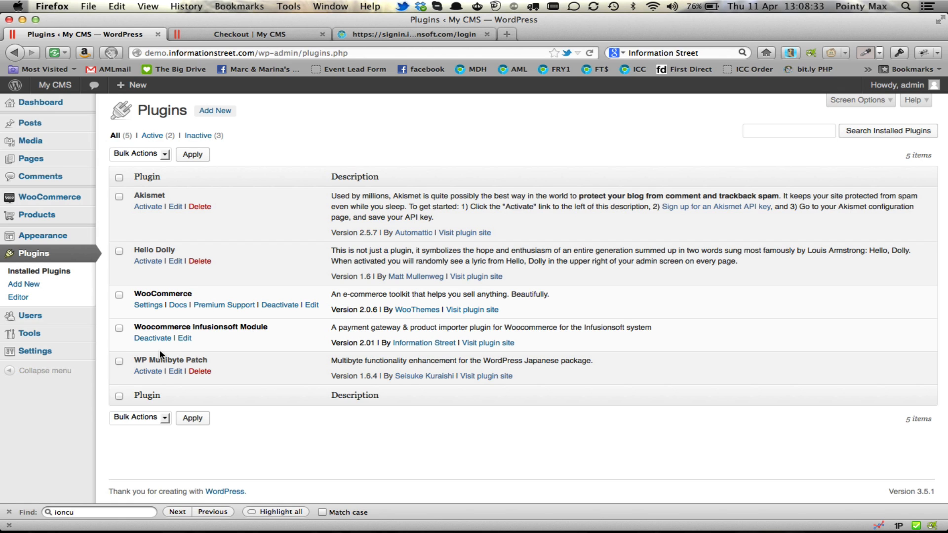
mouse_move(152, 337)
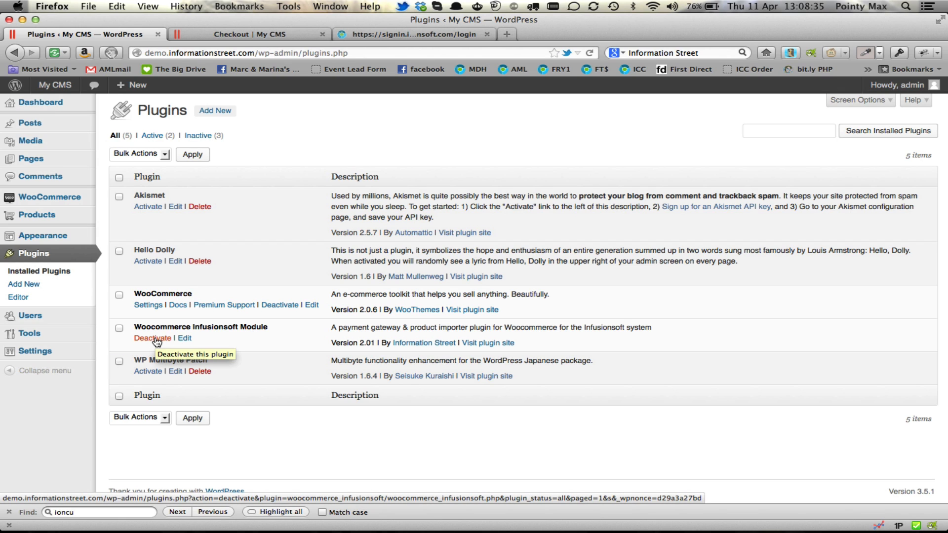
Deactivate the Woocommerce Infusionsoft Module, leaving only WooCommerce active
click(152, 338)
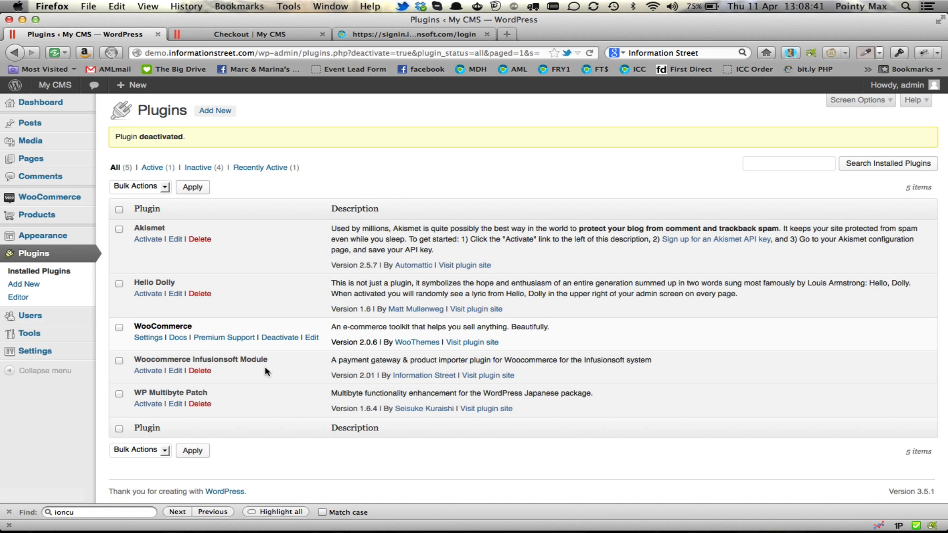
mouse_move(200, 370)
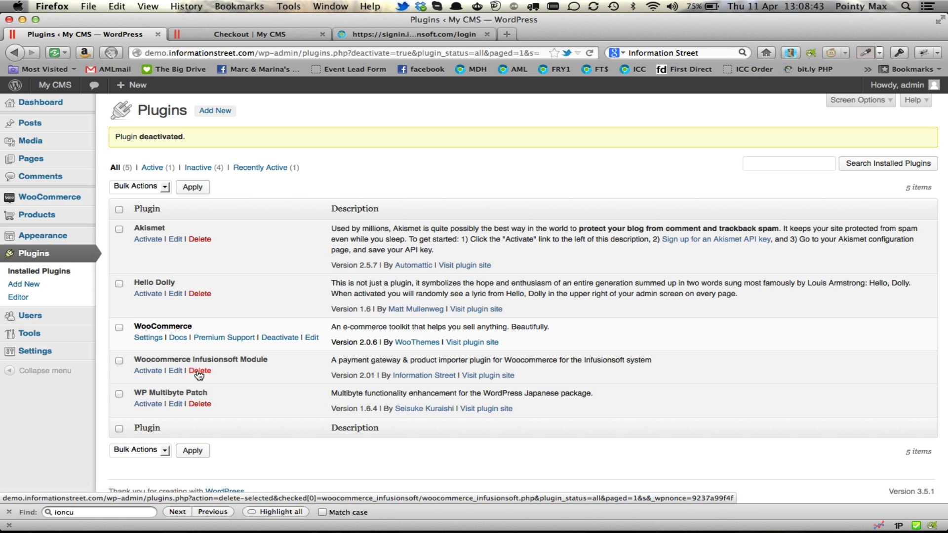
Delete the Woocommerce Infusionsoft Module and confirm removing its files
click(199, 370)
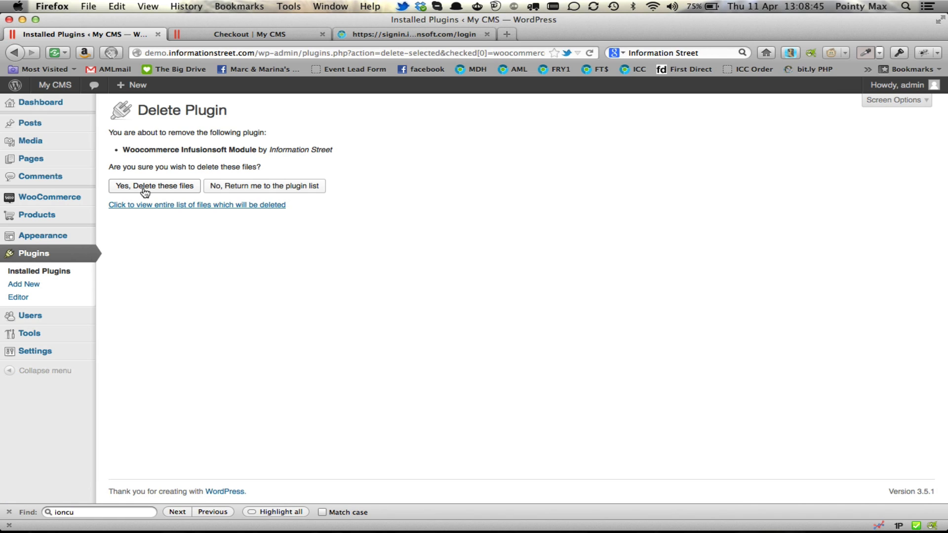
click(154, 186)
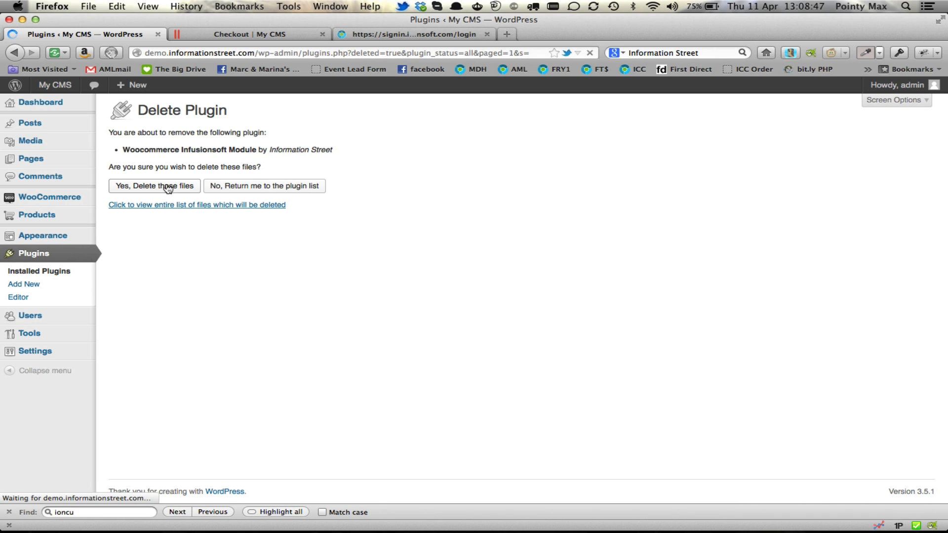
click(154, 185)
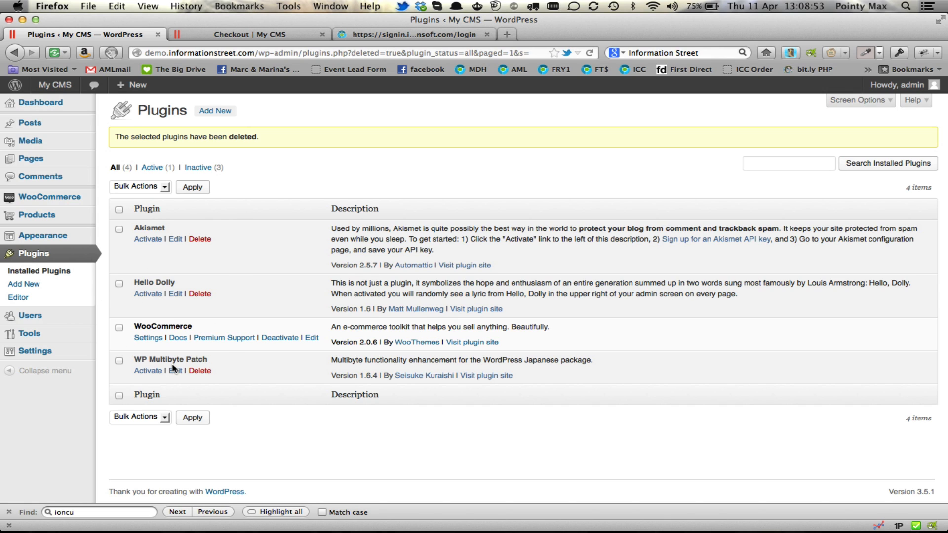
mouse_move(203, 361)
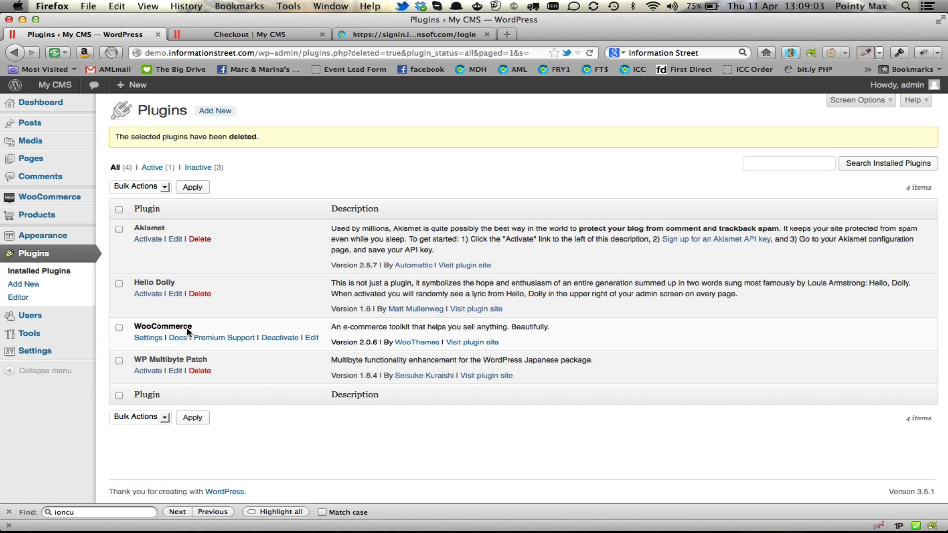
mouse_move(224, 383)
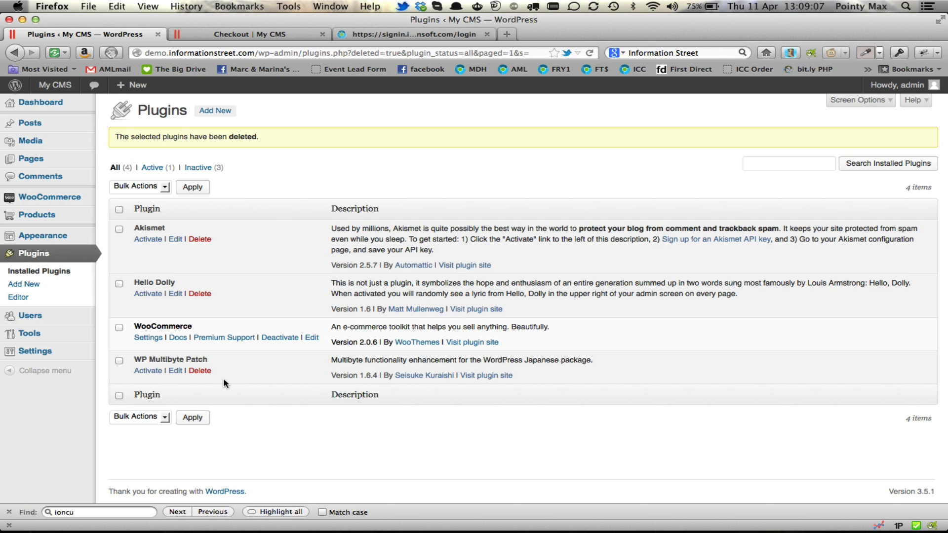
mouse_move(208, 216)
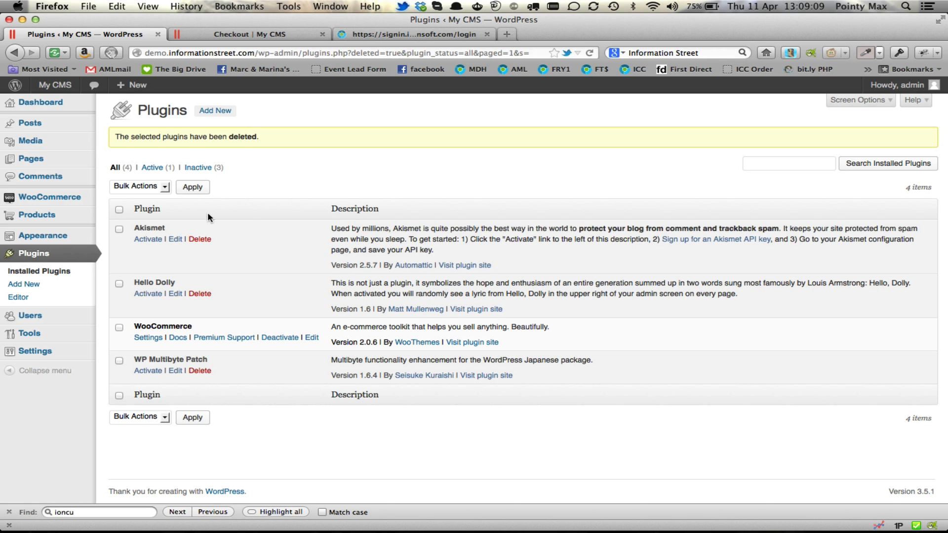
mouse_move(215, 111)
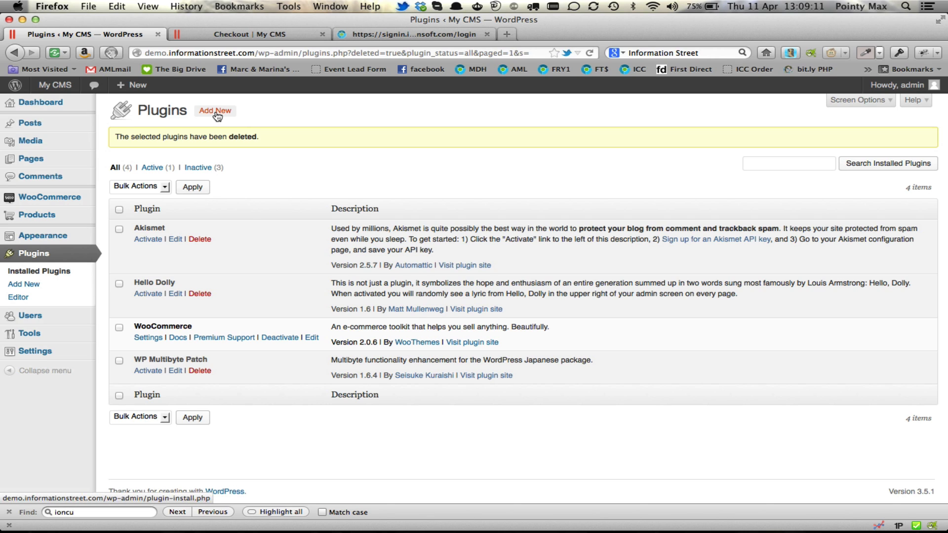
Upload woocommerce_infusionsoft_v201.zip from the computer and submit it with Install Now
click(215, 110)
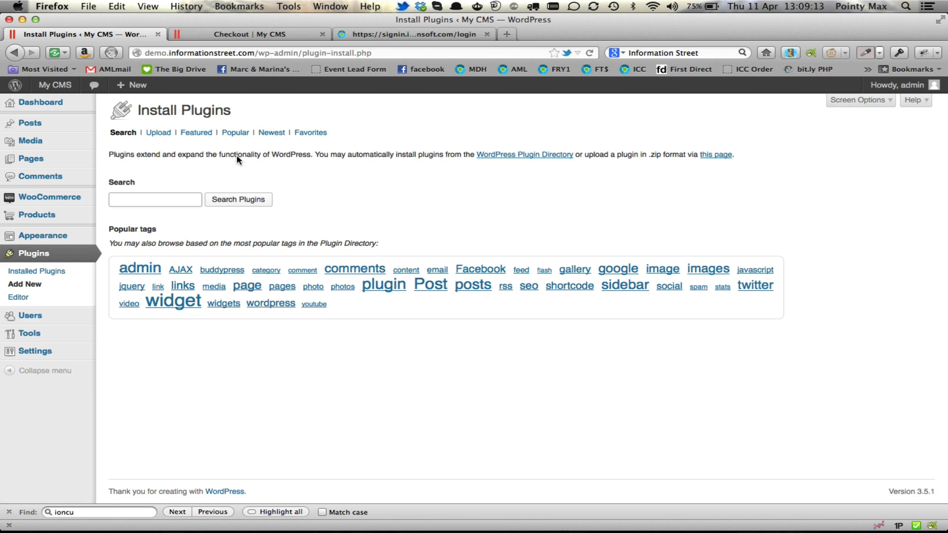
click(158, 132)
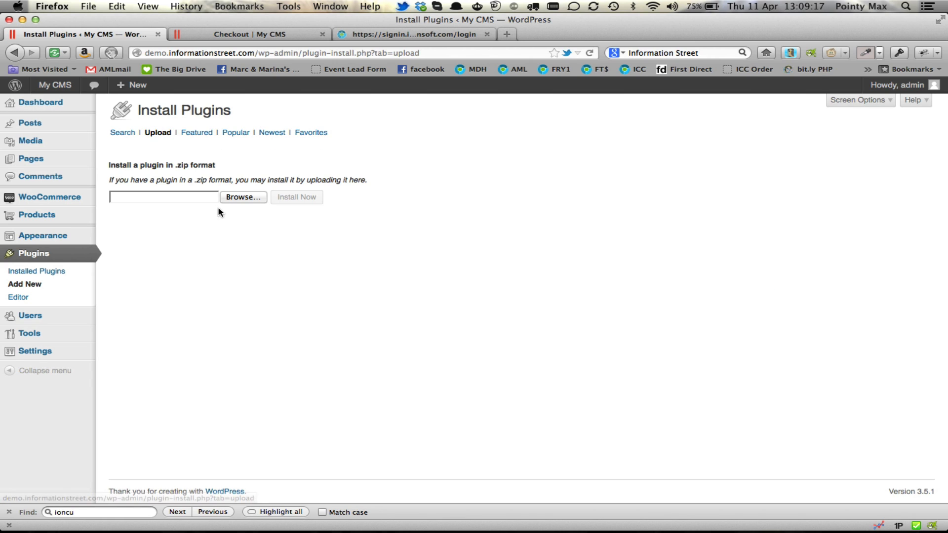
click(243, 196)
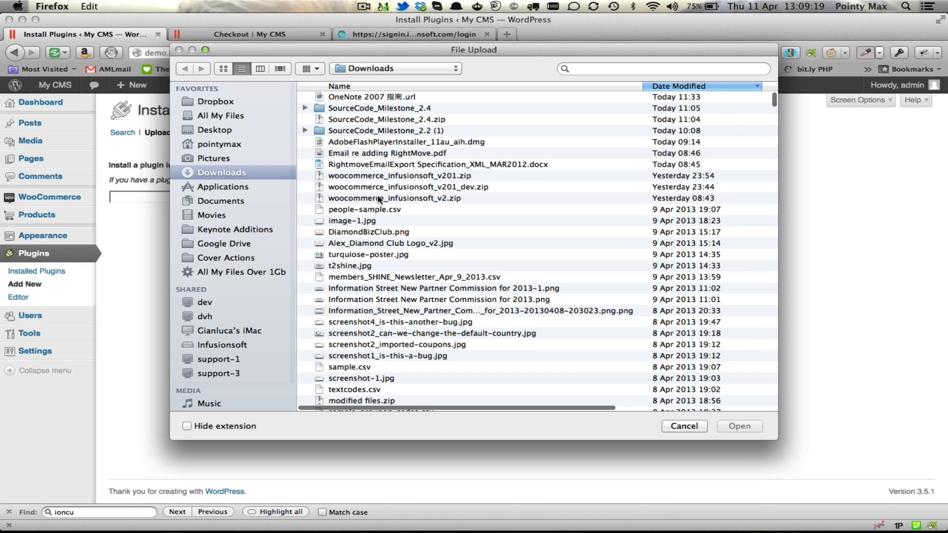
click(408, 176)
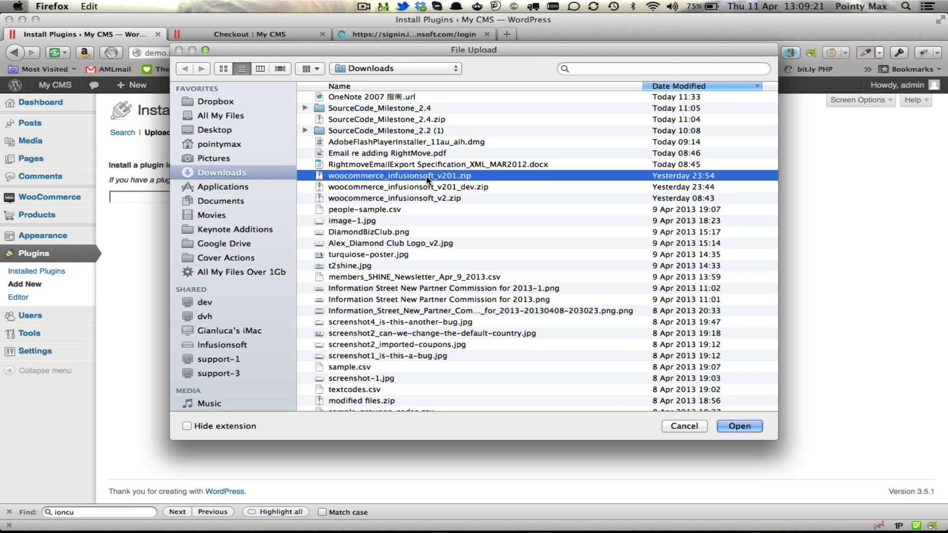
click(739, 427)
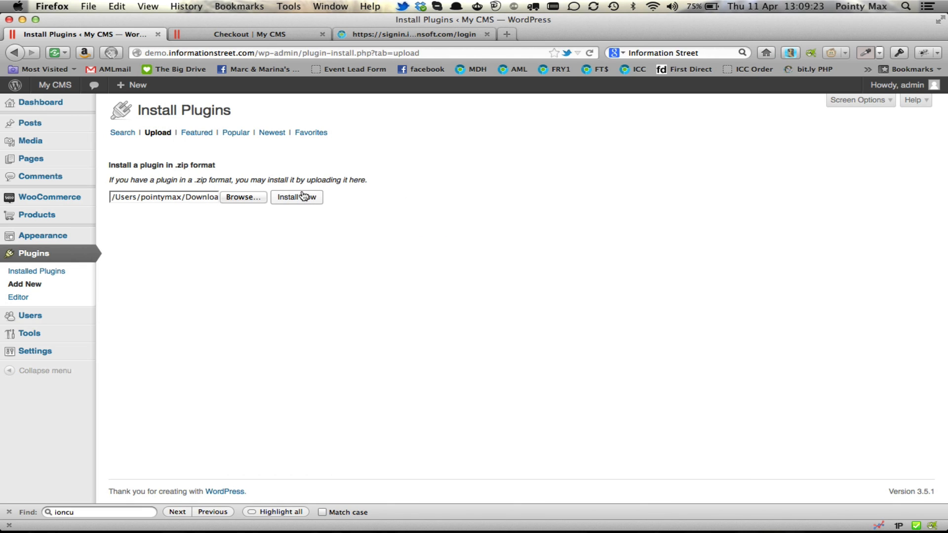
click(296, 198)
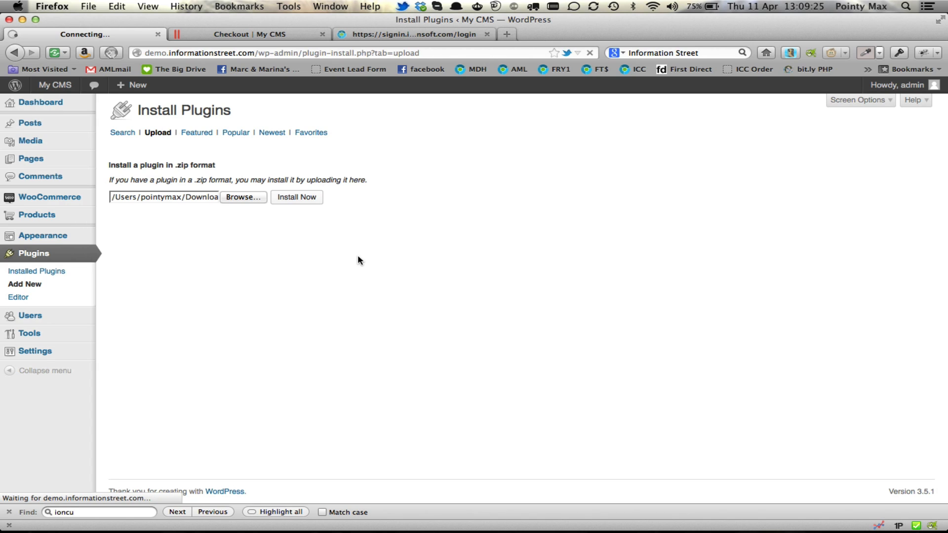
Activate the freshly installed Woocommerce Infusionsoft Module version 2.01
click(297, 197)
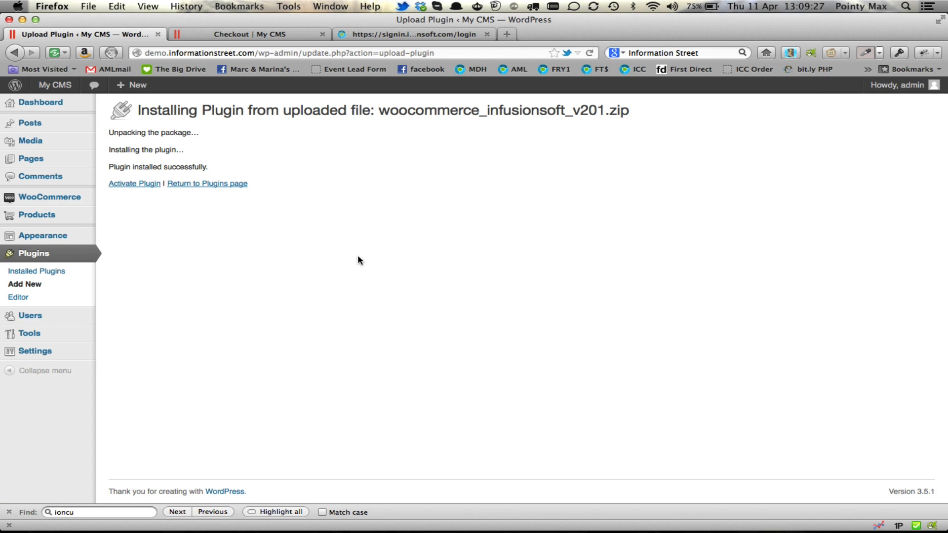
click(133, 184)
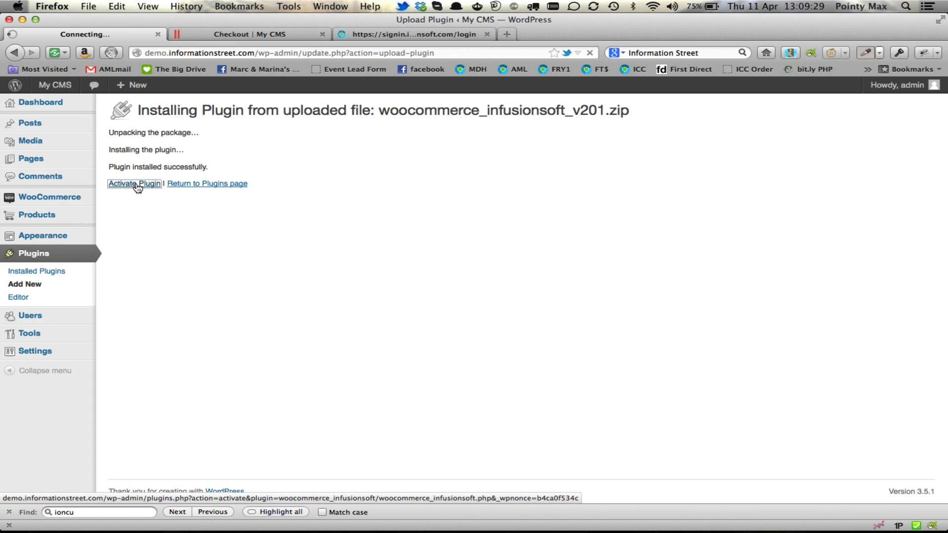
click(134, 185)
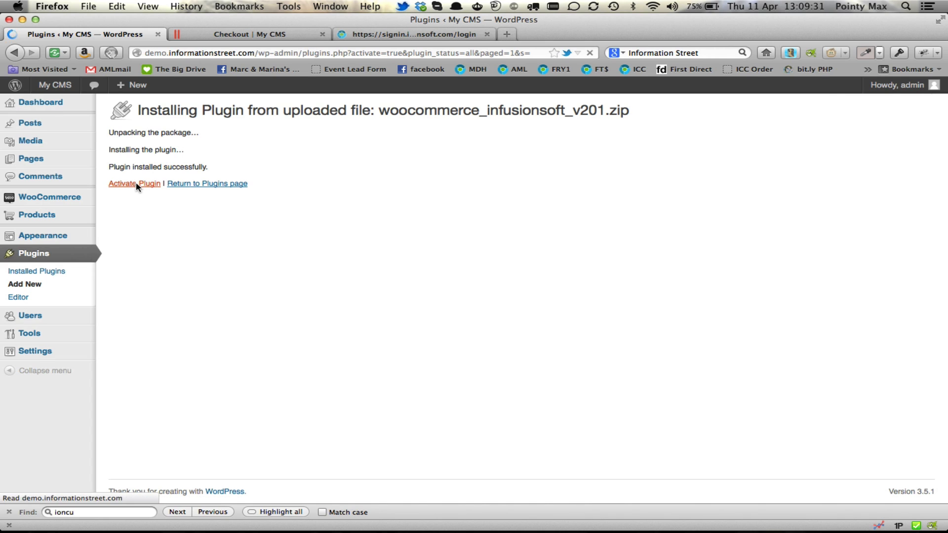
click(134, 184)
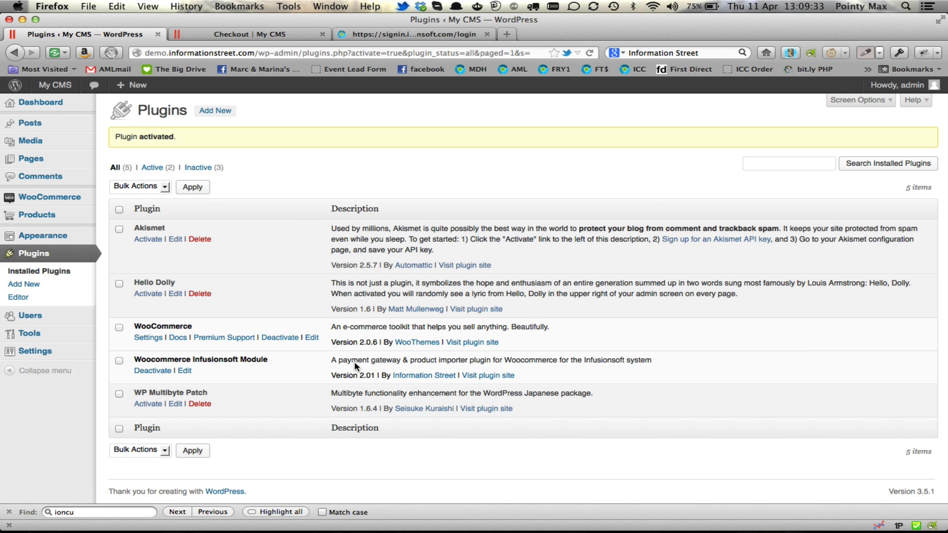
mouse_move(369, 410)
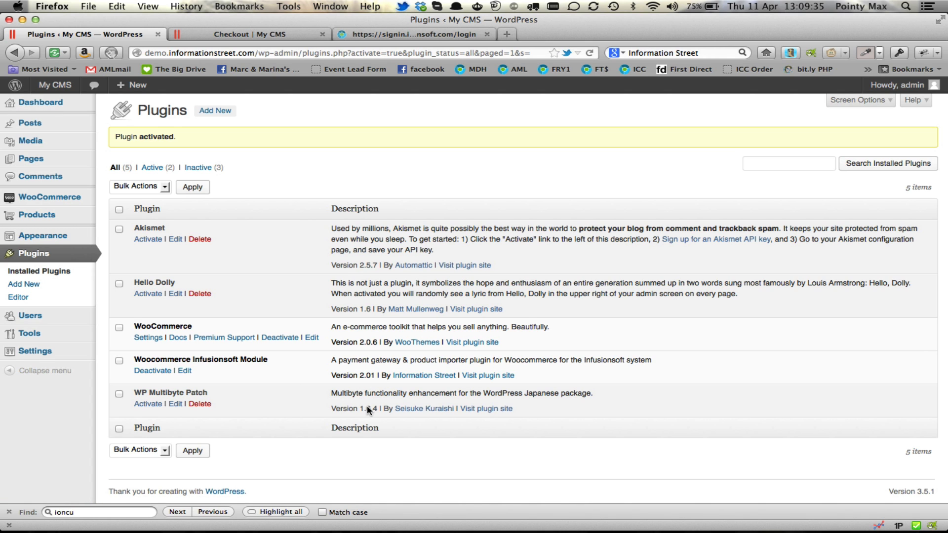
mouse_move(375, 387)
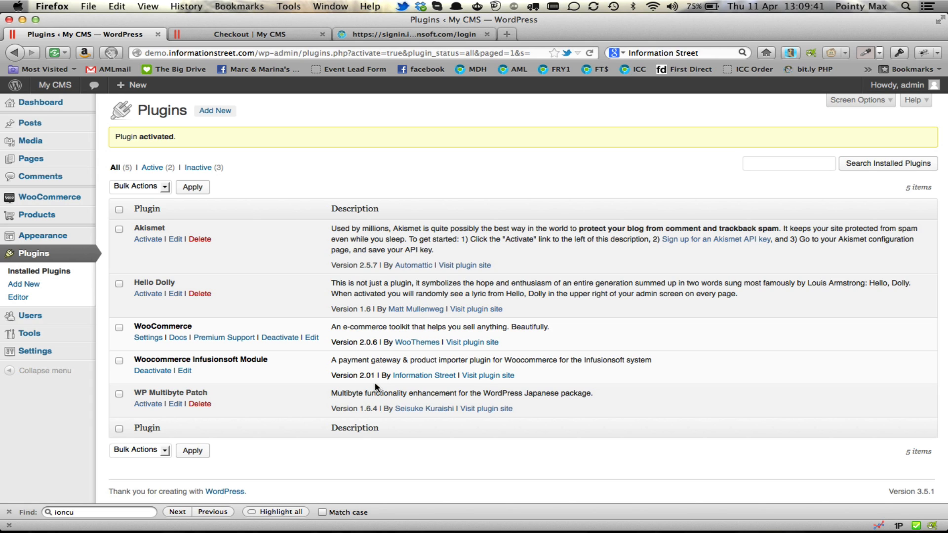
mouse_move(254, 384)
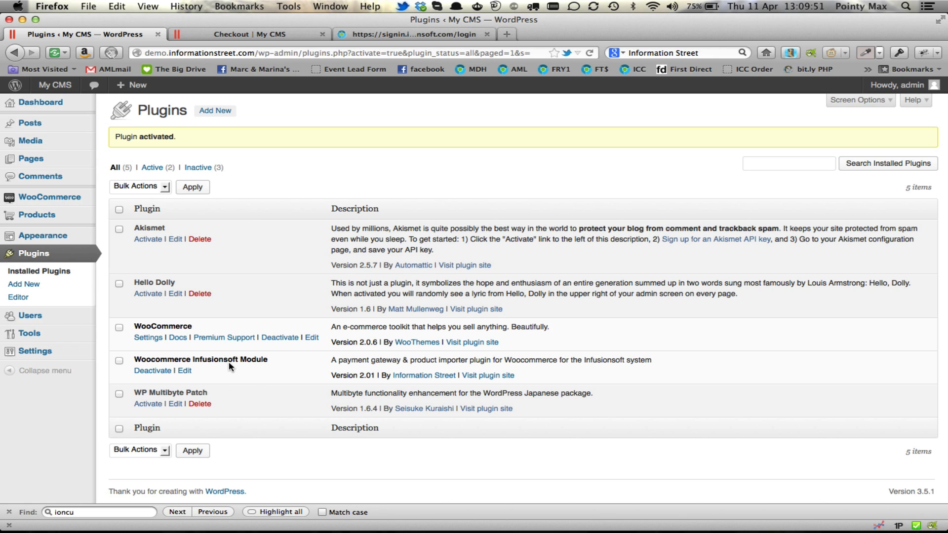
mouse_move(247, 367)
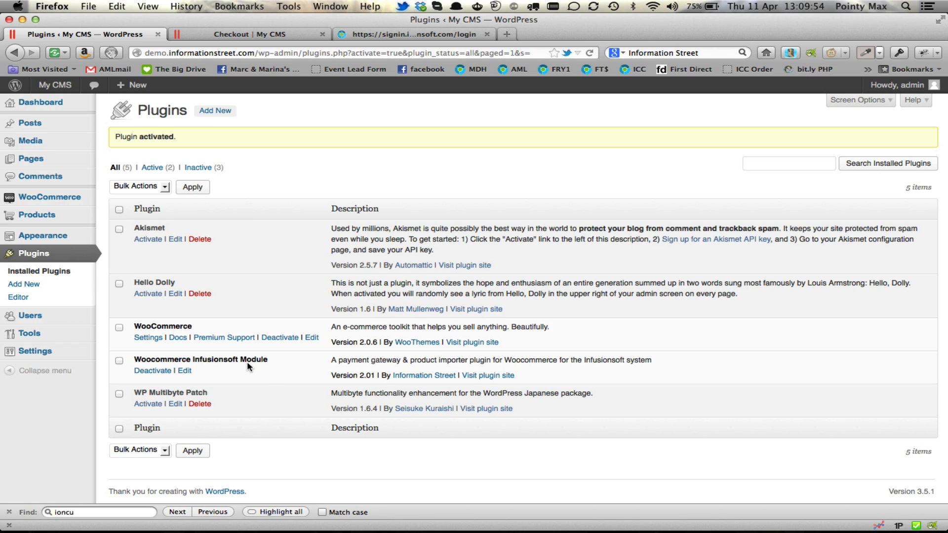
mouse_move(273, 376)
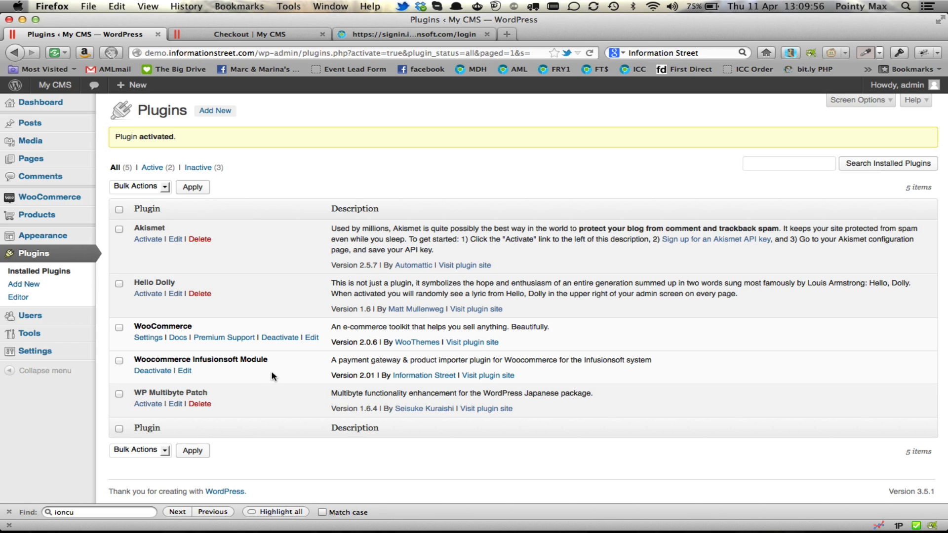